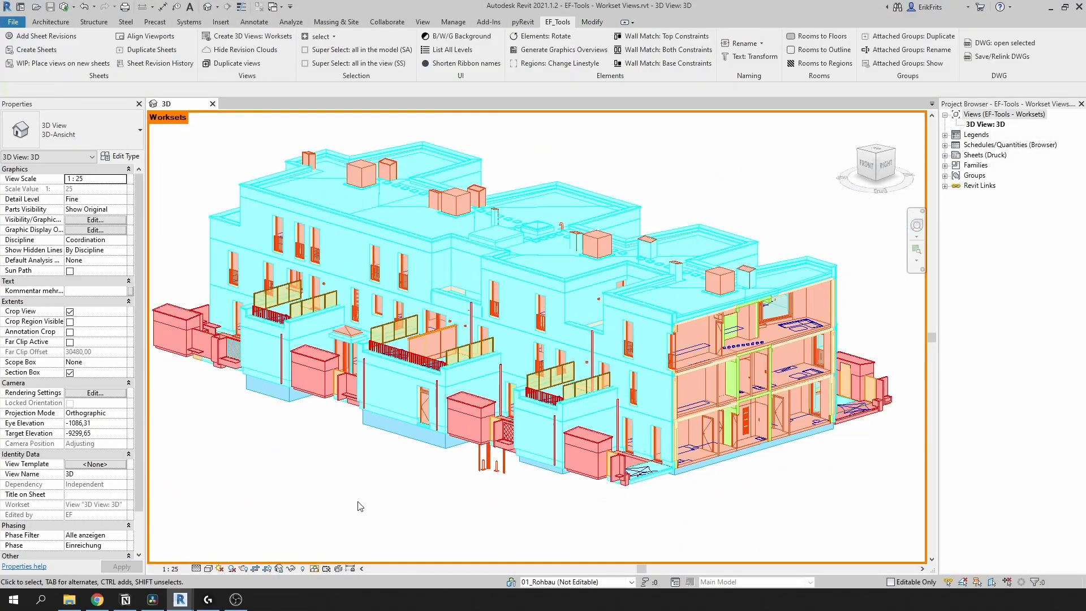
Step: Run EF_Tools Create 3D Views: Worksets and close the report of created views
{"action": "left_click", "coordinate": [251, 36]}
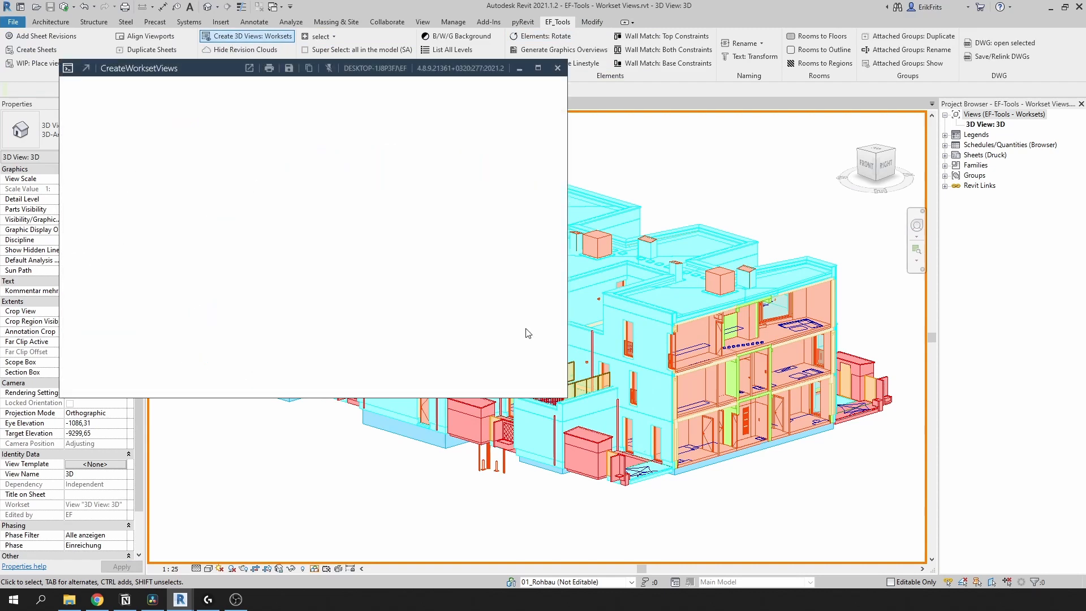
{"action": "left_click", "coordinate": [247, 36]}
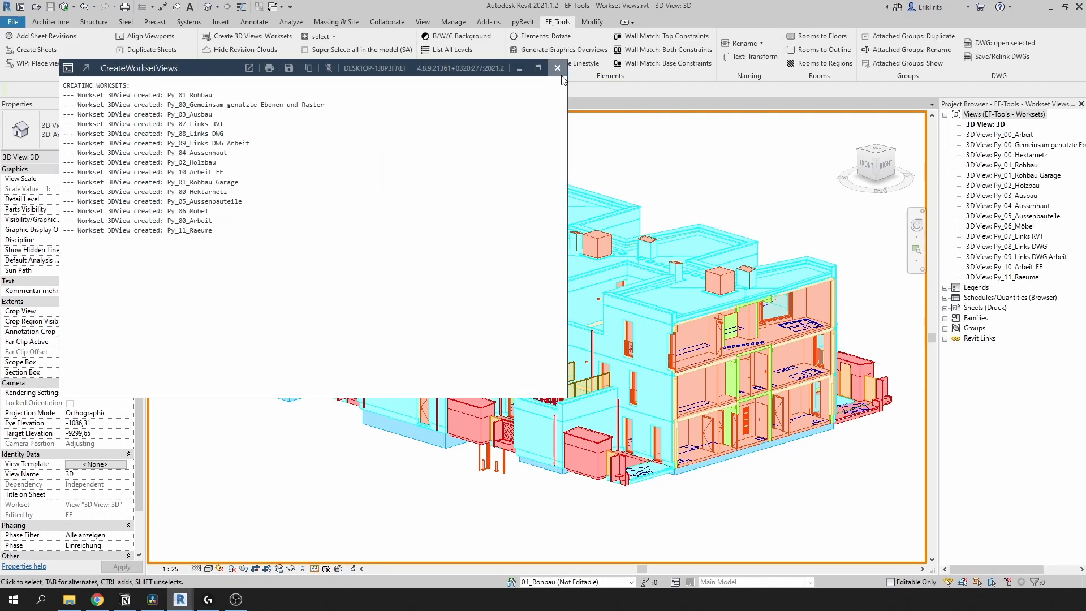
{"action": "left_click", "coordinate": [557, 68]}
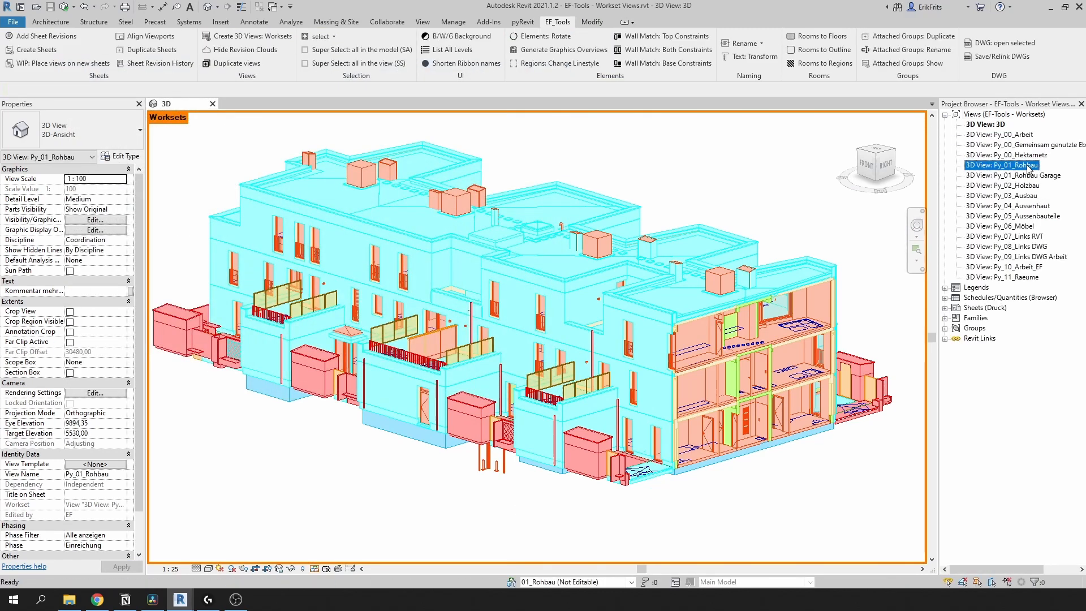
Step: View the Py_01_Rohbau workset, then return to the project with only the default 3D view
{"action": "double_click", "coordinate": [1001, 165]}
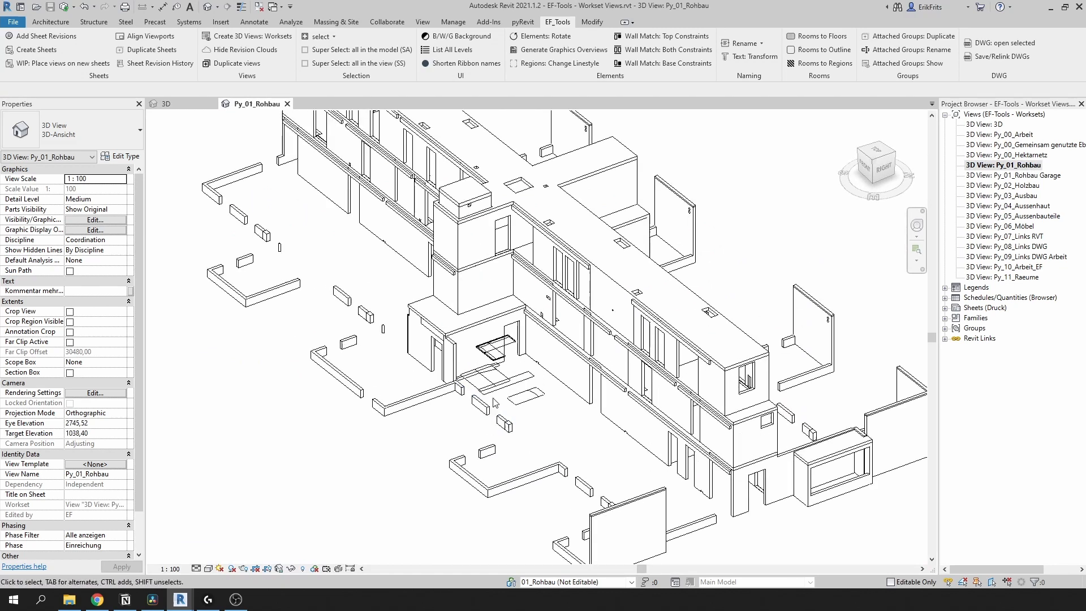
{"action": "left_click", "coordinate": [101, 290]}
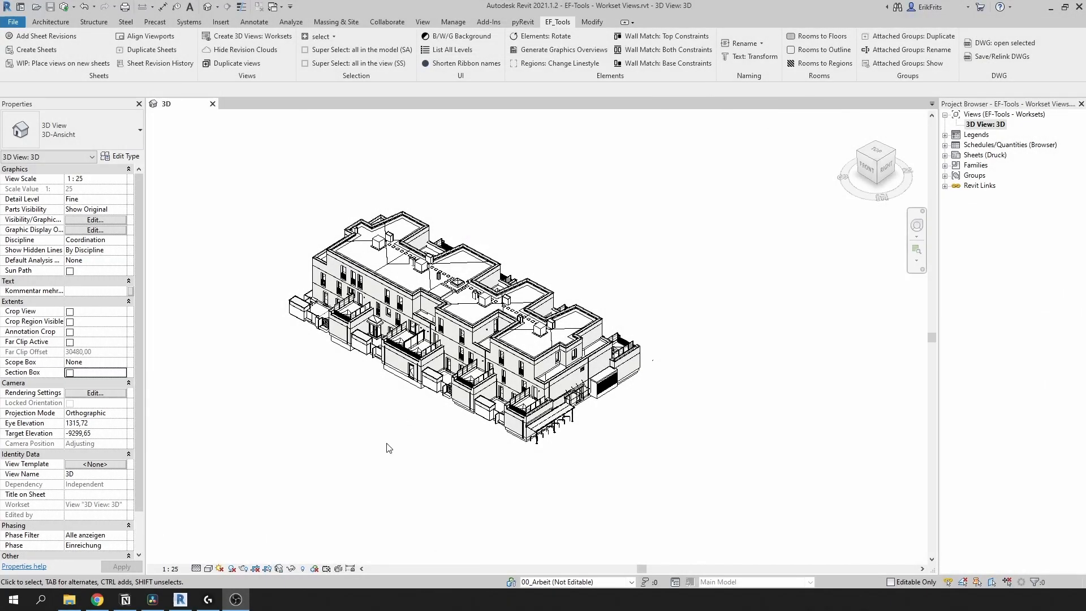
{"action": "left_click", "coordinate": [985, 124]}
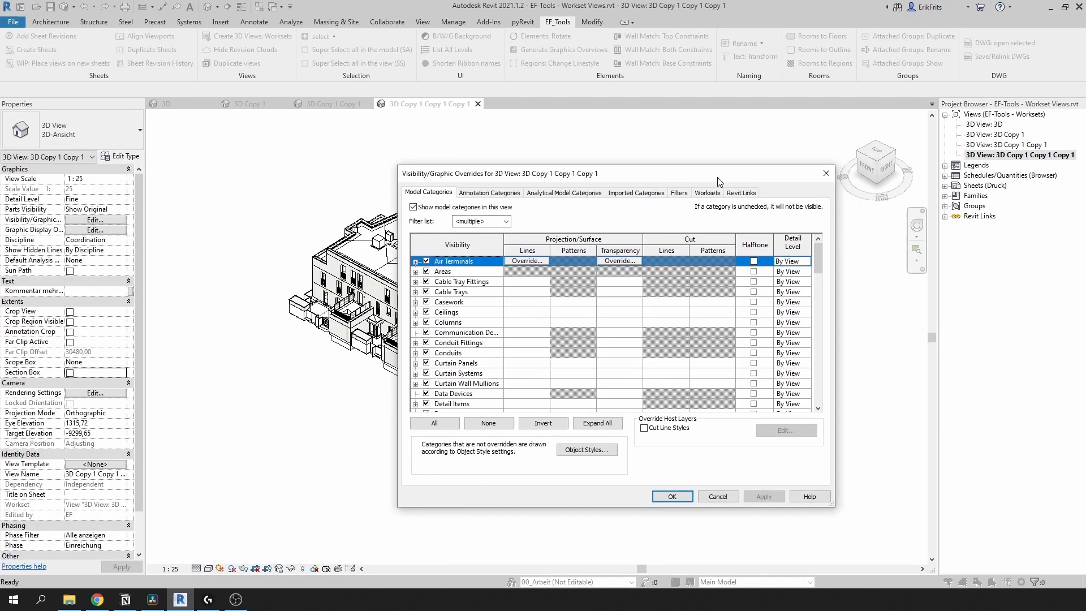
{"action": "left_click", "coordinate": [707, 192]}
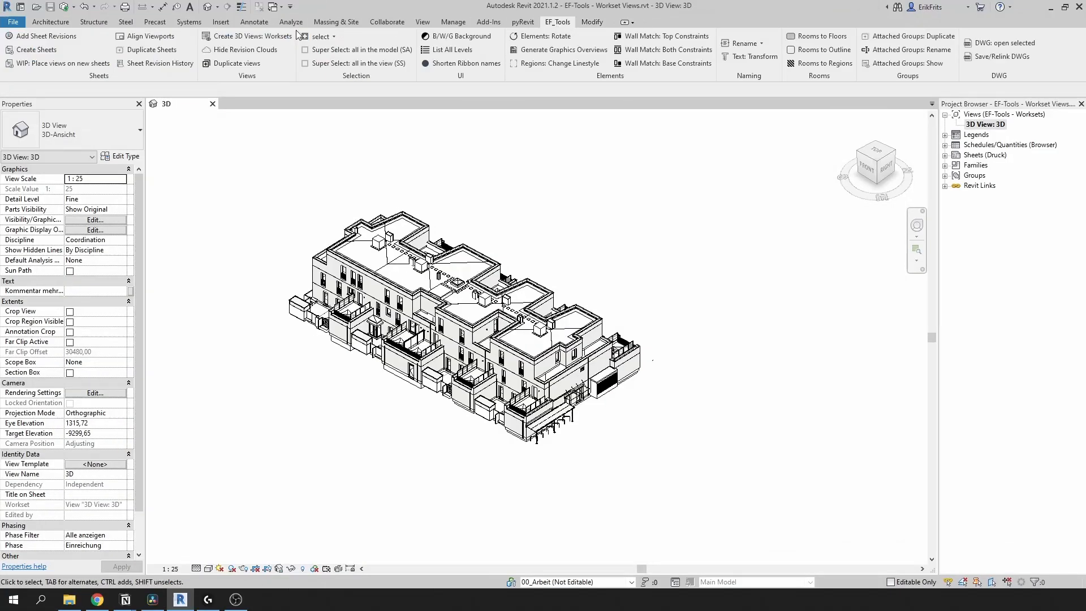
{"action": "left_click", "coordinate": [252, 36]}
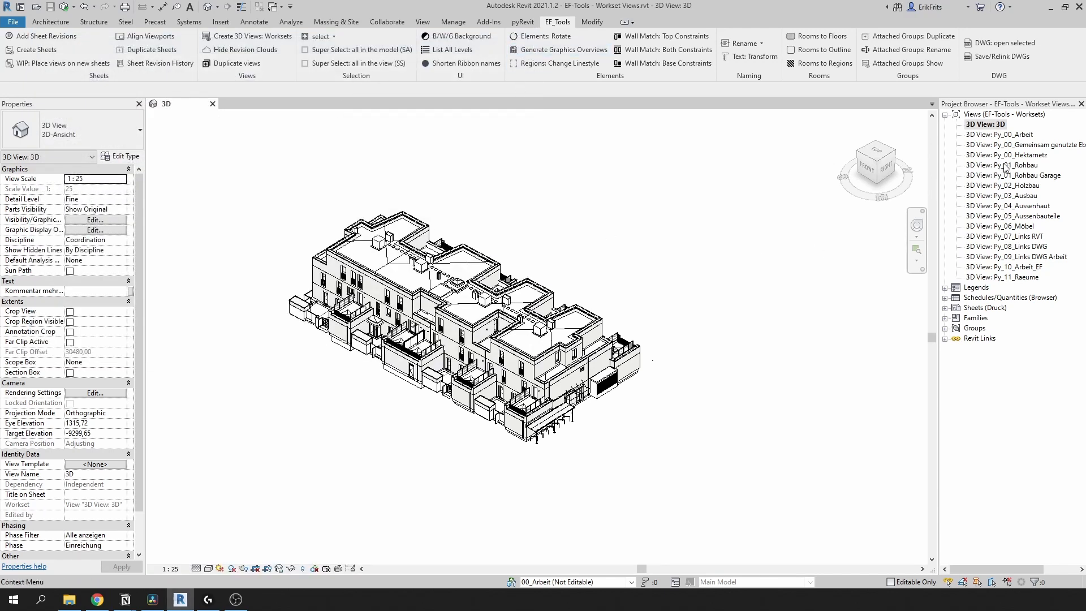
Step: Show the Py_04_Aussenhaut workset view with only the outer shell elements
{"action": "double_click", "coordinate": [1014, 206]}
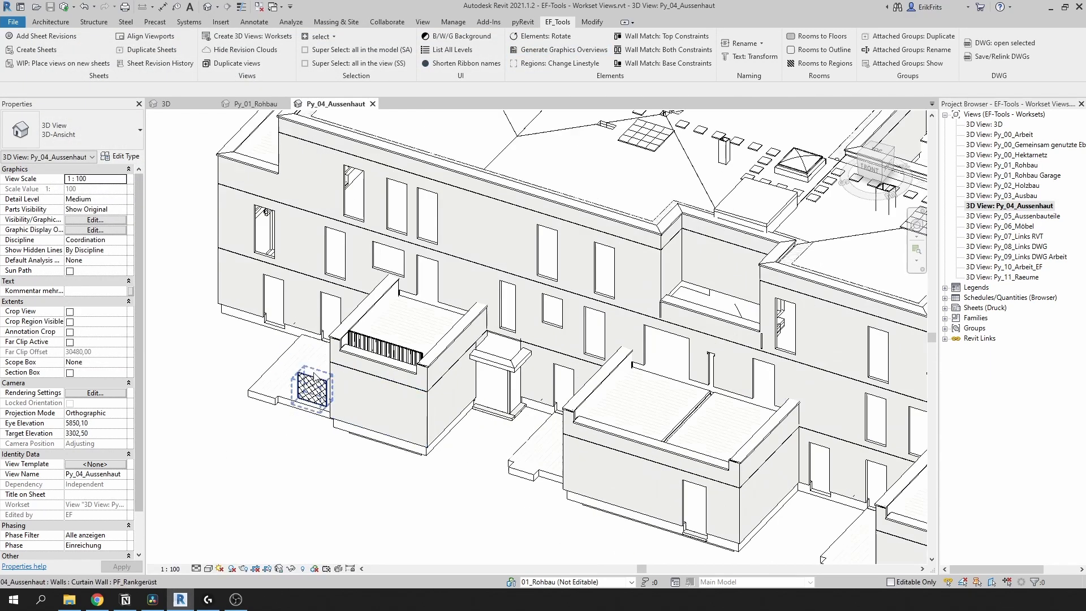